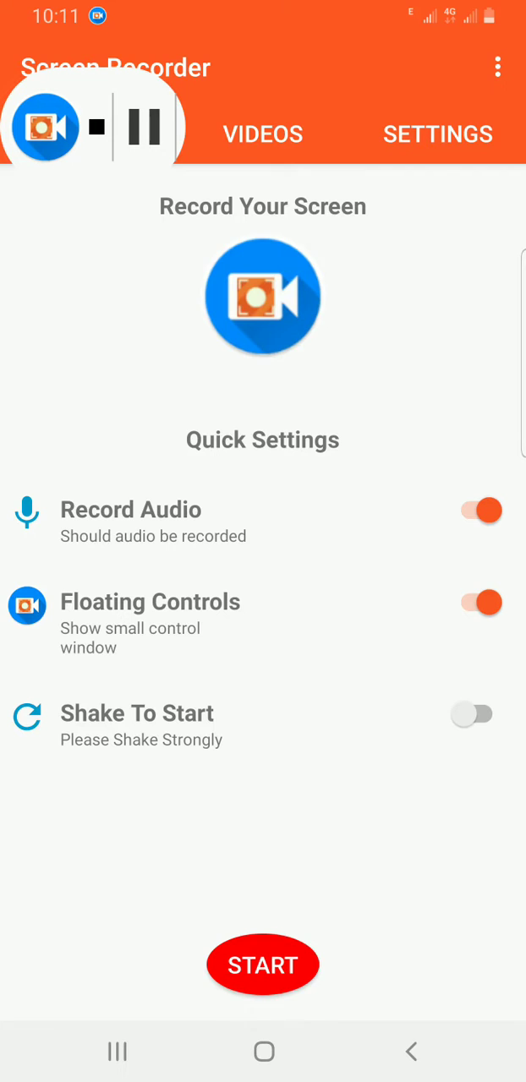
Return to the phone's home screen while Screen Recorder keeps recording
click(263, 1051)
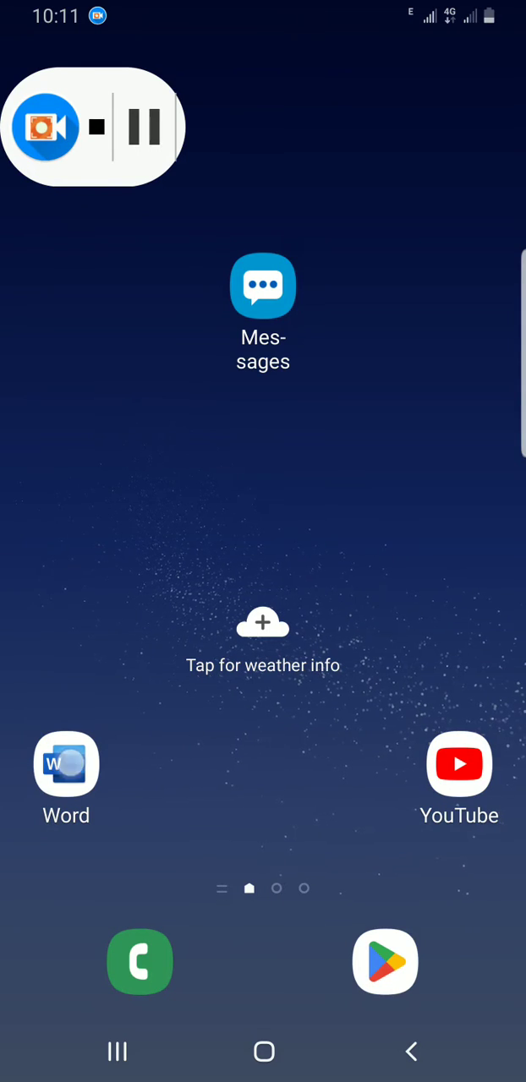
Launch Word and open Document (97) from the Recent list
click(66, 764)
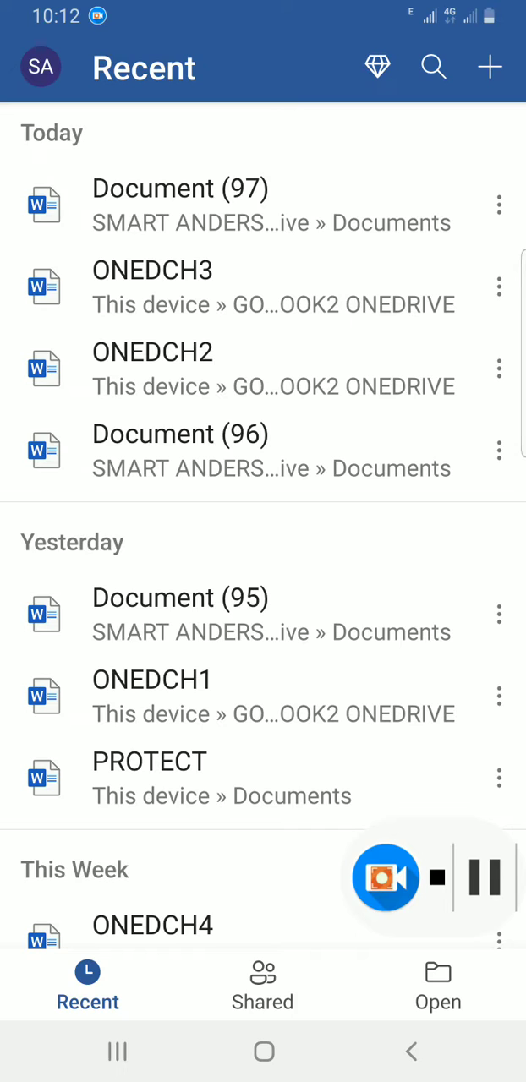
click(180, 205)
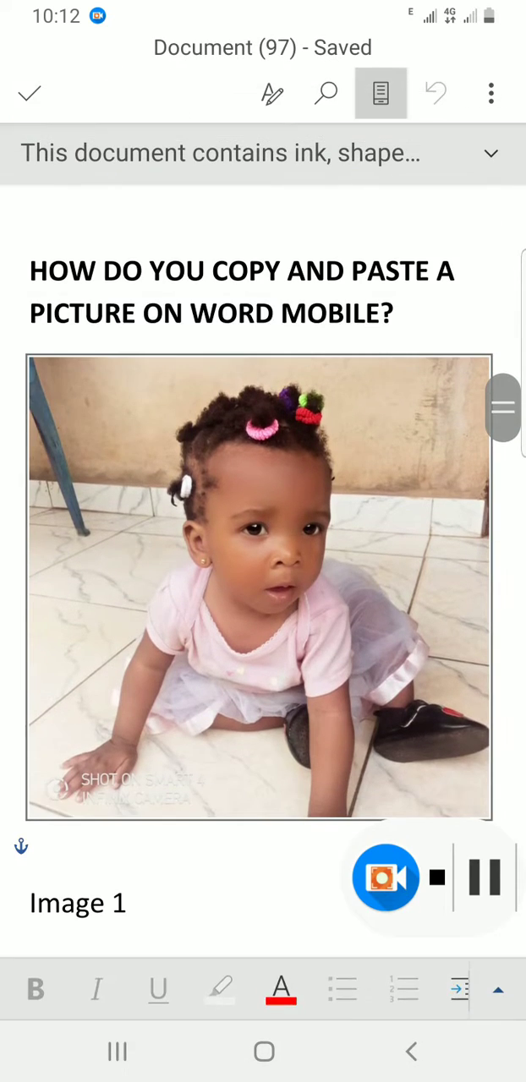
Copy the photo, paste it before the heading, and select the pasted image
click(257, 586)
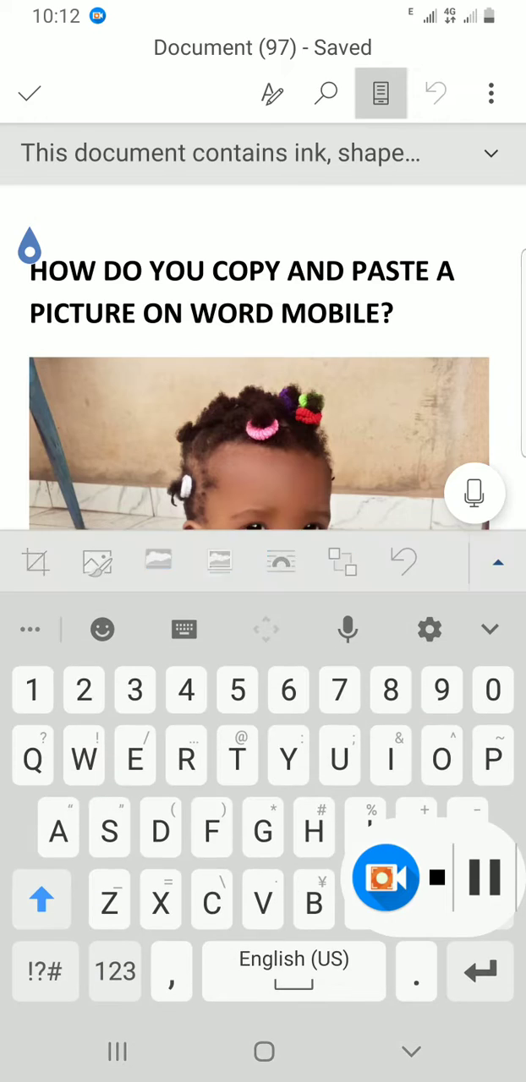
click(258, 444)
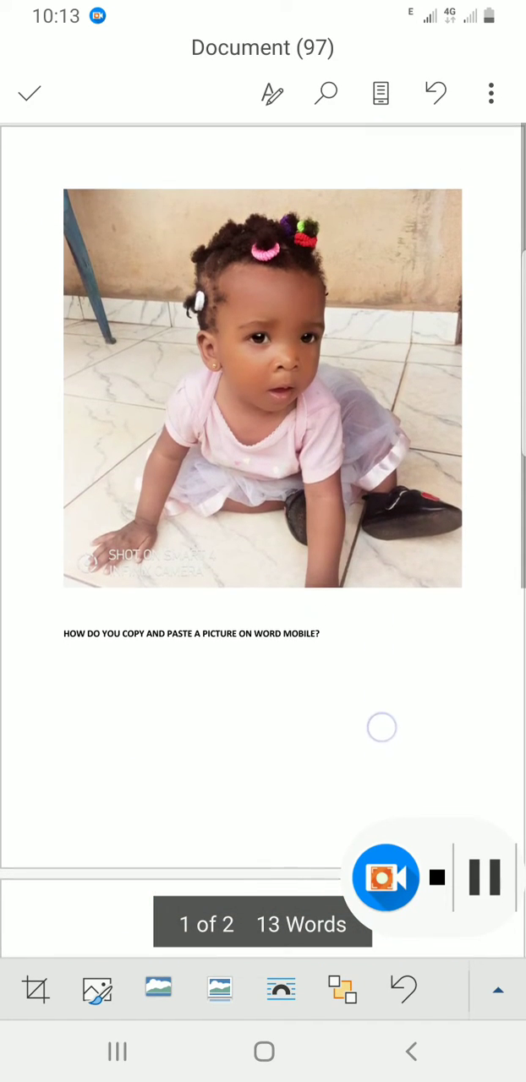
click(262, 388)
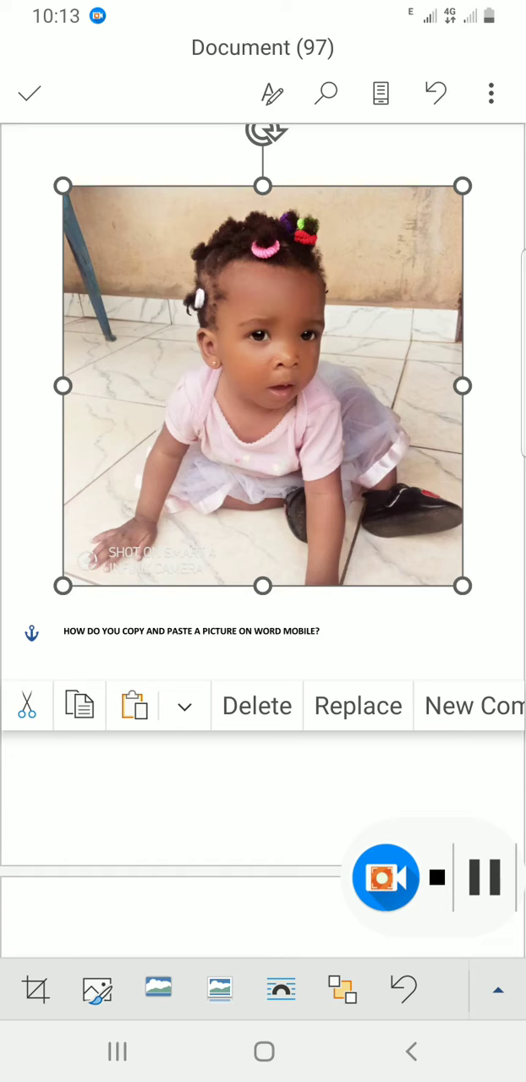